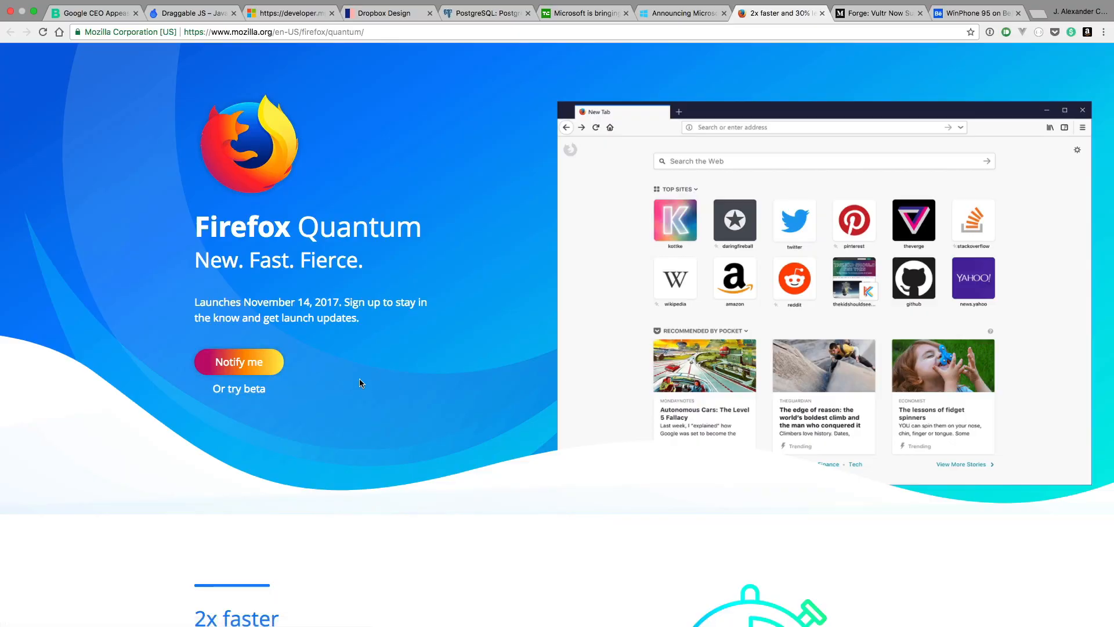
{"action": "mouse_move", "coordinate": [341, 283]}
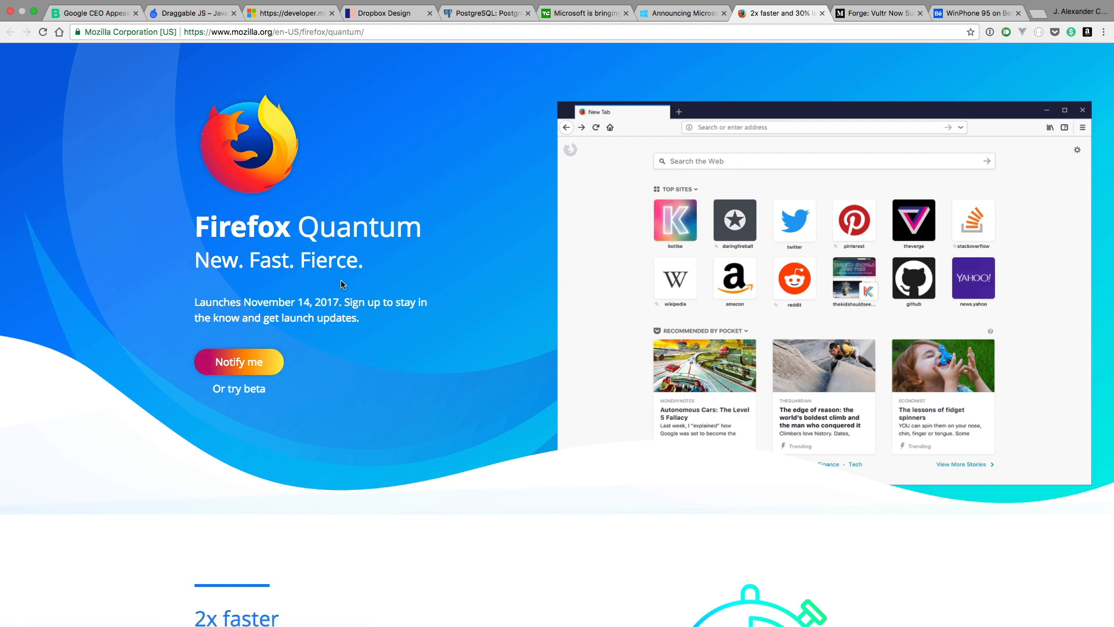
- Scroll down through the Firefox Quantum feature sections to the design carousel
{"action": "scroll", "scroll_direction": "down", "scroll_amount": 3}
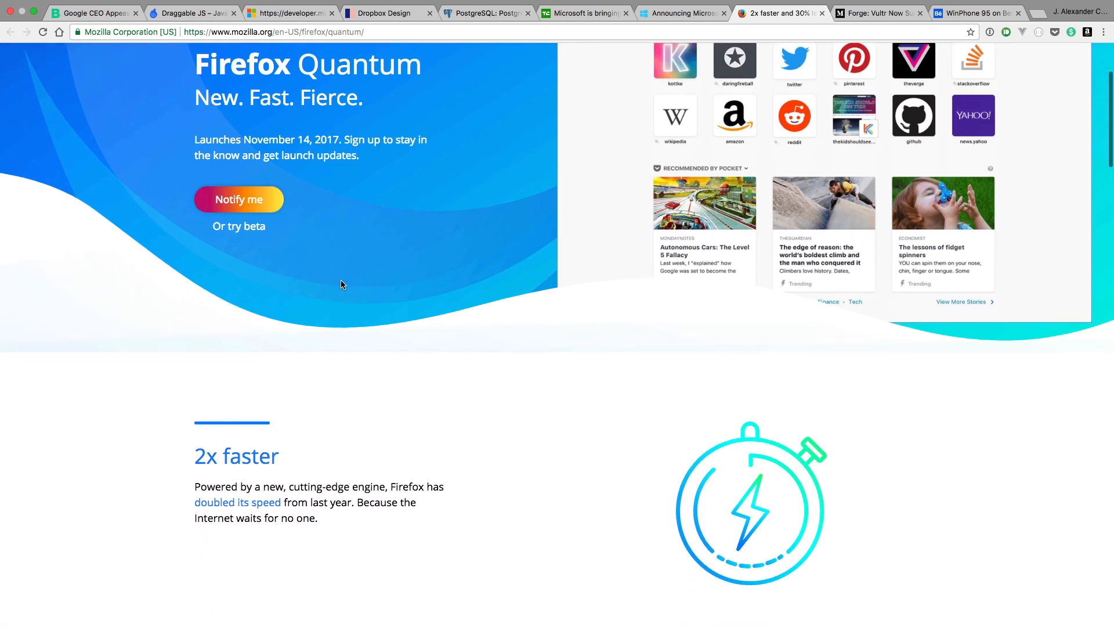
{"action": "scroll", "scroll_direction": "down", "scroll_amount": 3}
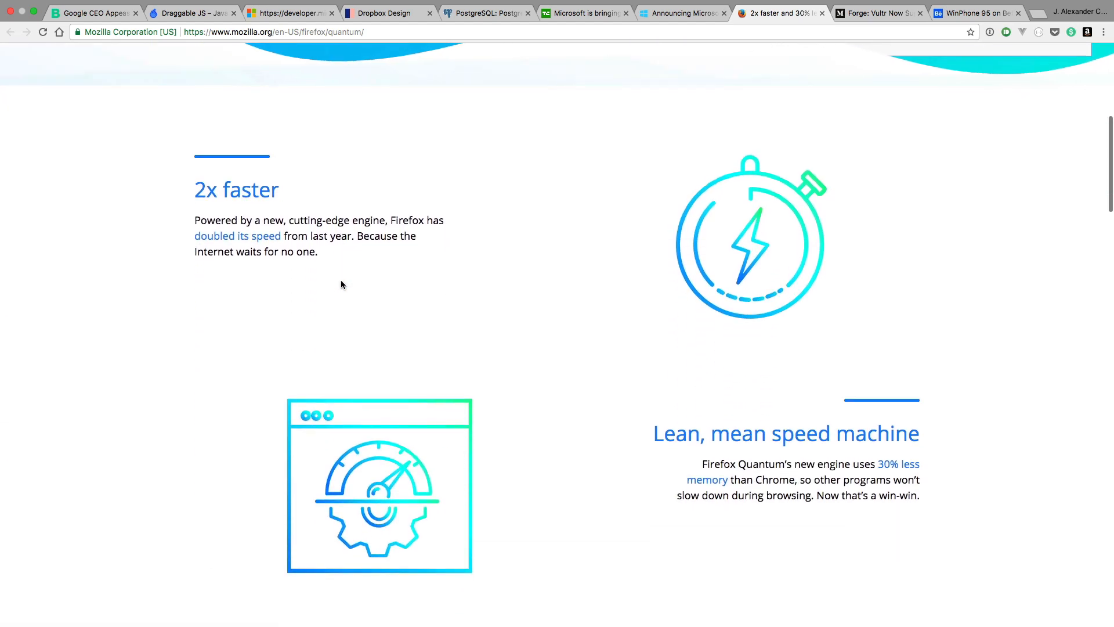
{"action": "scroll", "scroll_direction": "down", "scroll_amount": 3}
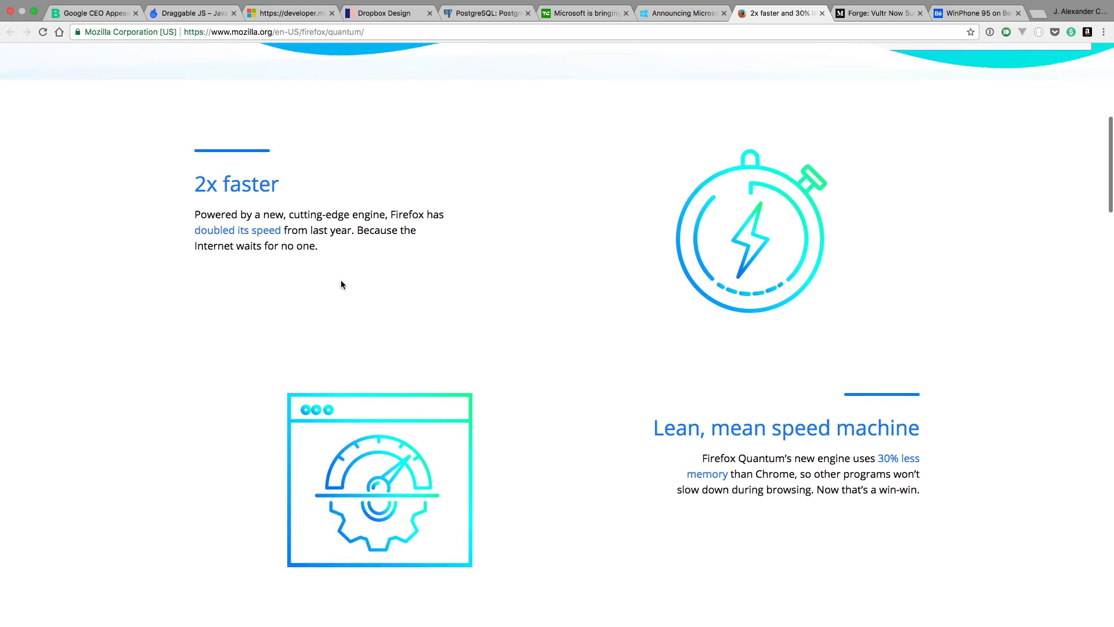
{"action": "scroll", "scroll_direction": "down", "scroll_amount": 3}
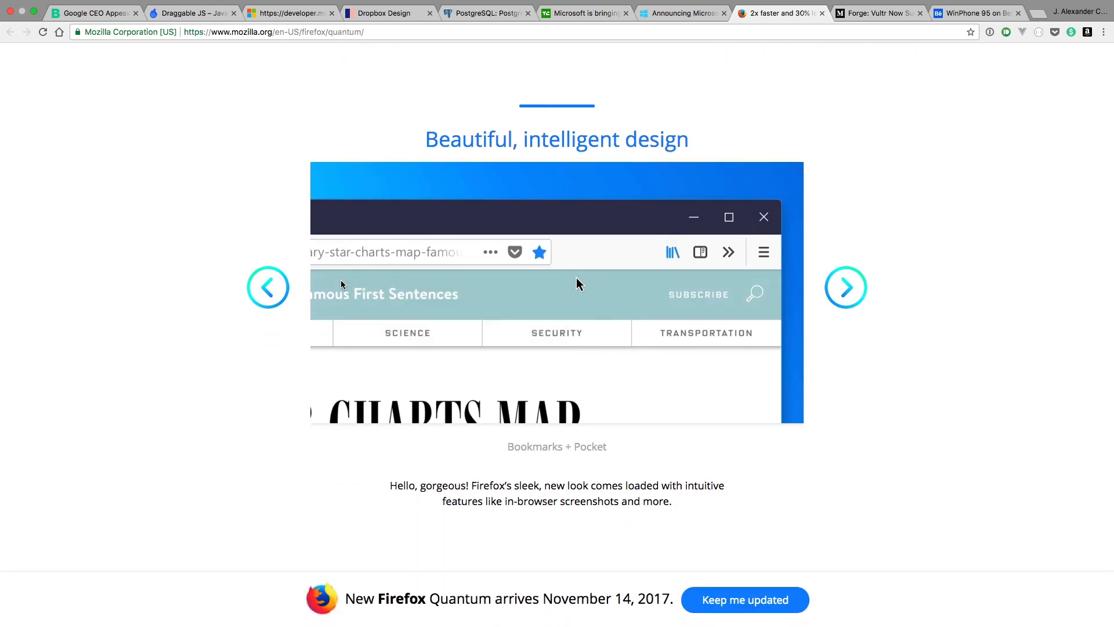
{"action": "left_click", "coordinate": [515, 252]}
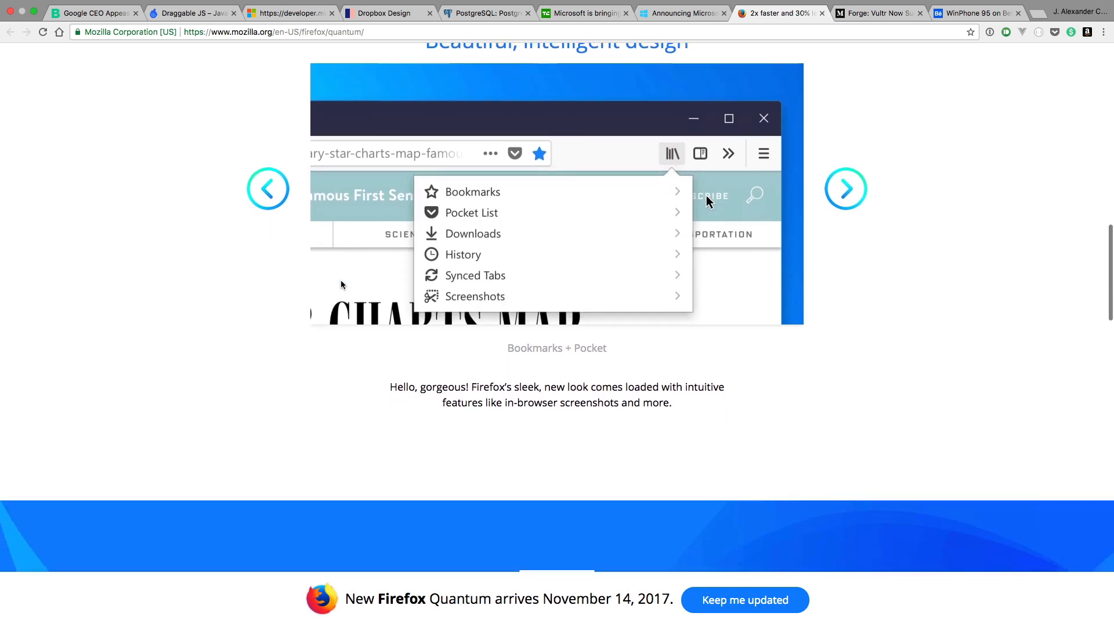
- Continue past the privacy and Mozilla sections to the 'Don't miss out' sign-up banner and footer
{"action": "scroll", "scroll_direction": "down", "scroll_amount": 3}
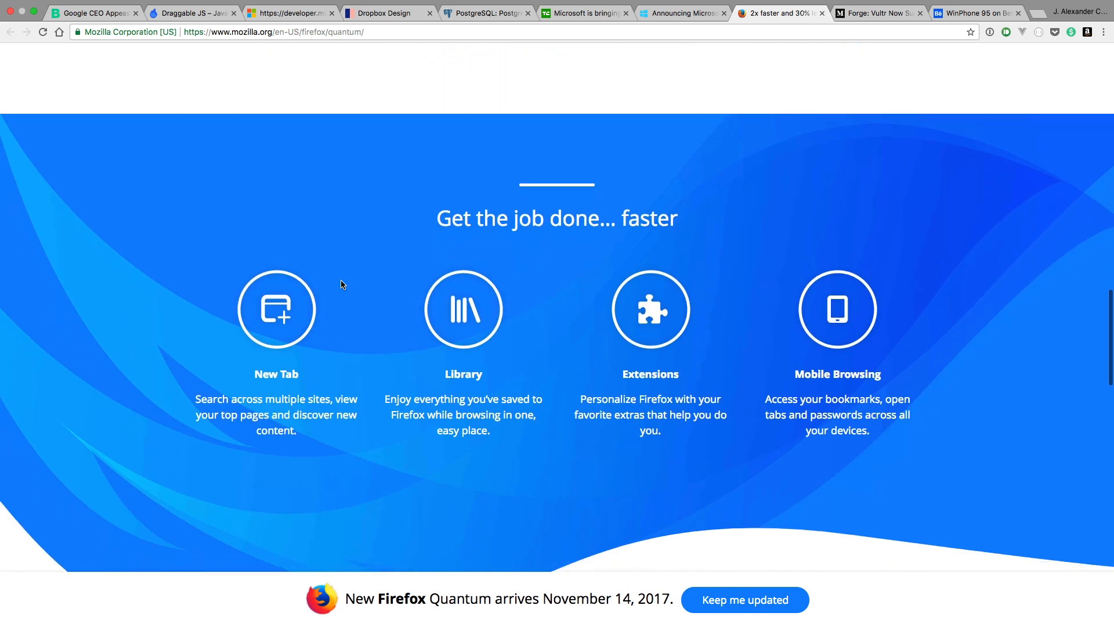
{"action": "scroll", "scroll_direction": "down", "scroll_amount": 3}
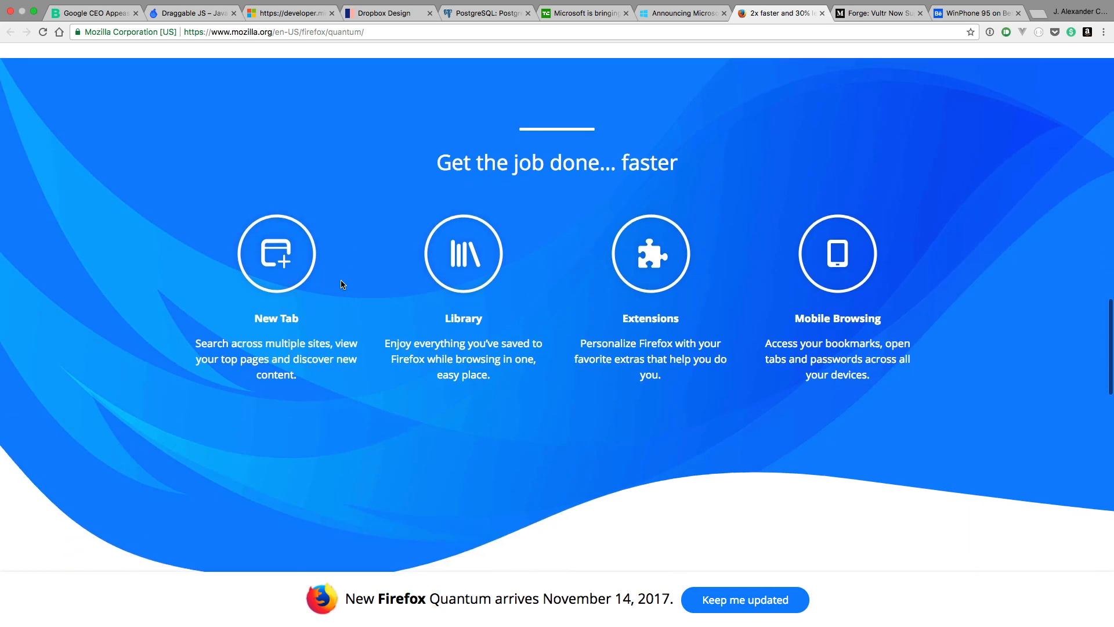
{"action": "scroll", "scroll_direction": "down", "scroll_amount": 3}
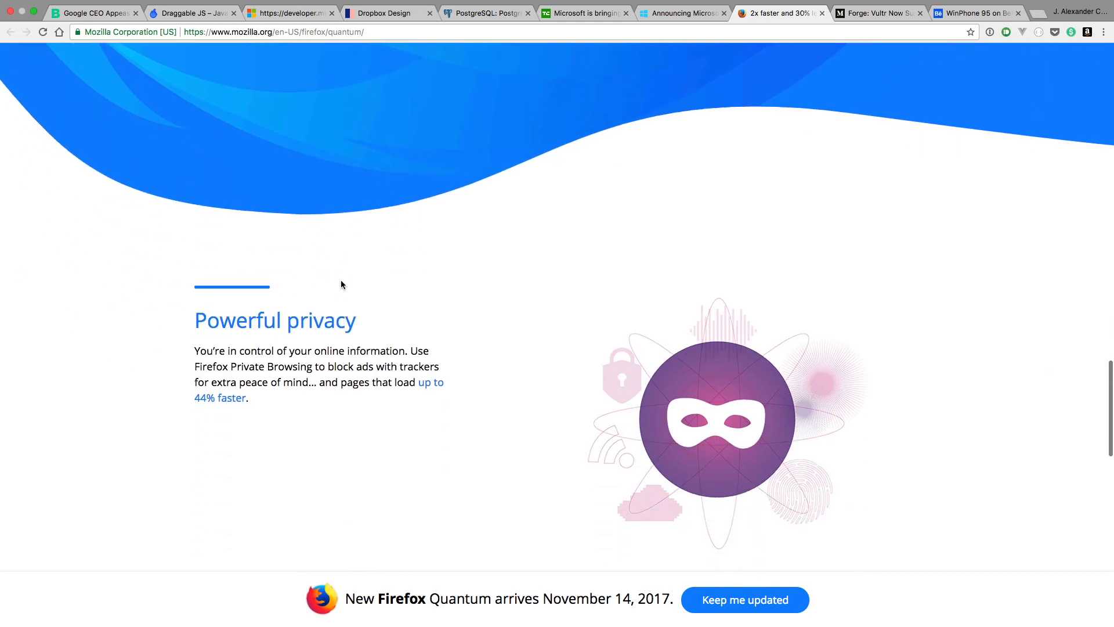
{"action": "scroll", "scroll_direction": "down", "scroll_amount": 3}
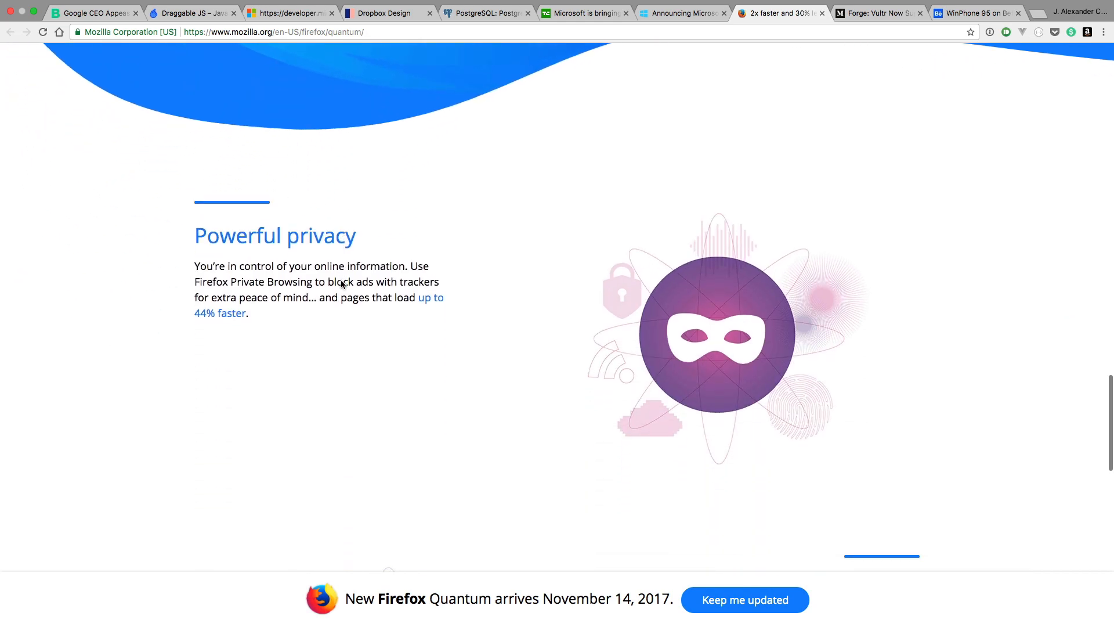
{"action": "scroll", "scroll_direction": "down", "scroll_amount": 3}
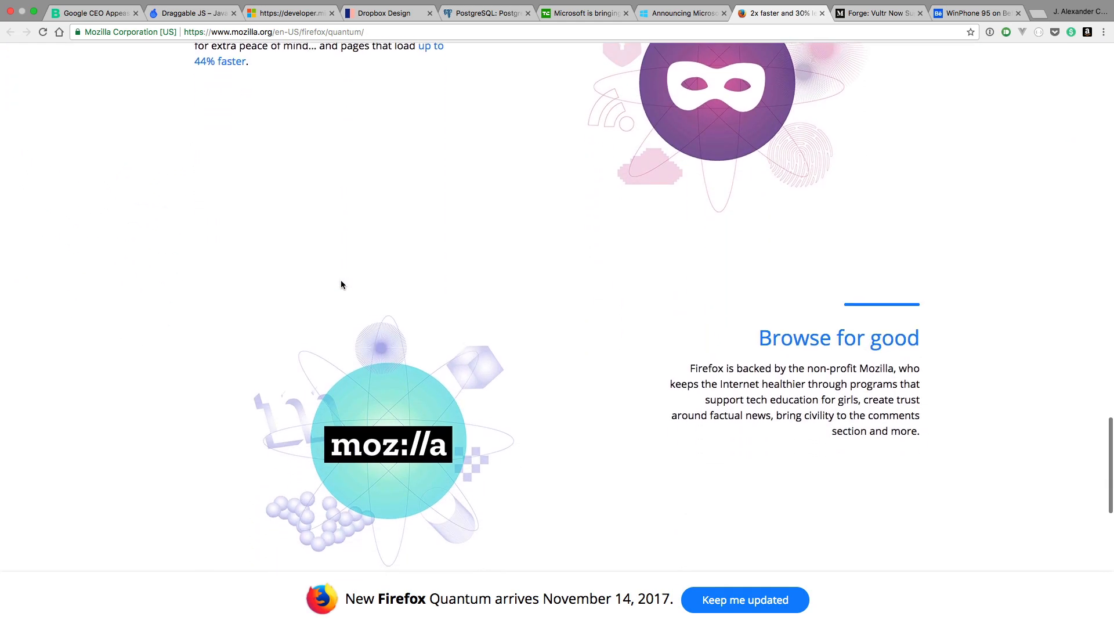
{"action": "scroll", "scroll_direction": "down", "scroll_amount": 3}
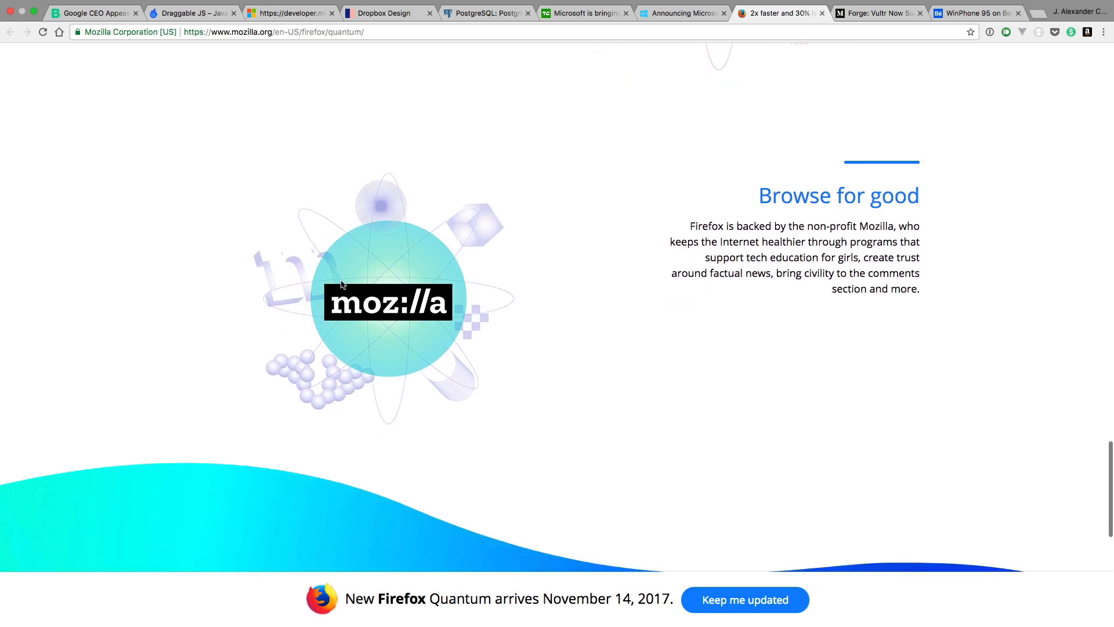
{"action": "scroll", "scroll_direction": "down", "scroll_amount": 3}
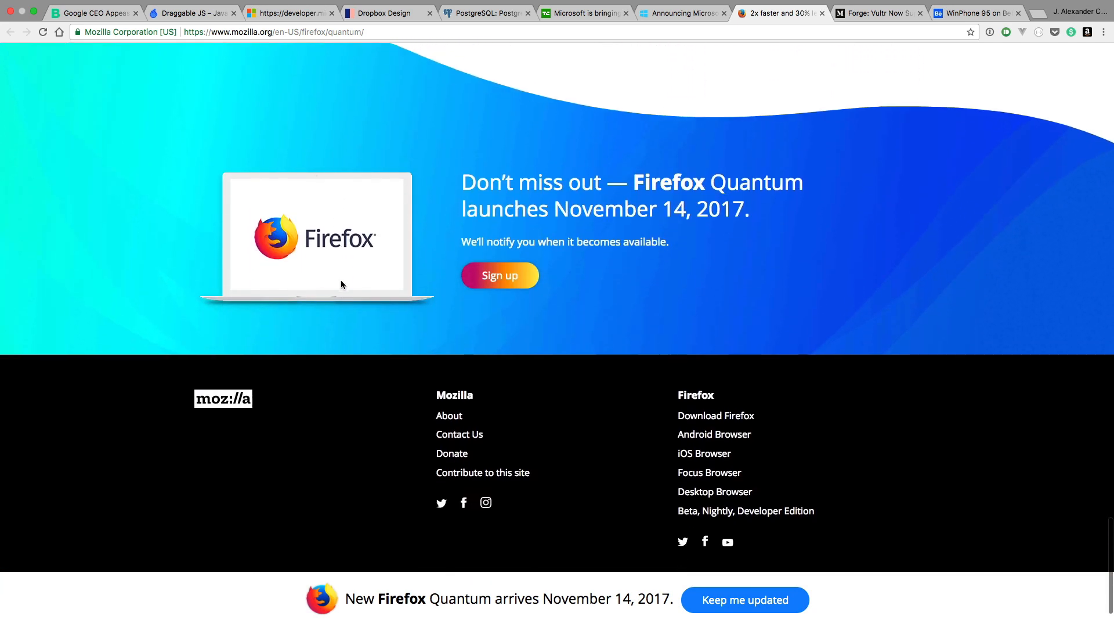
{"action": "scroll", "scroll_direction": "down", "scroll_amount": 3}
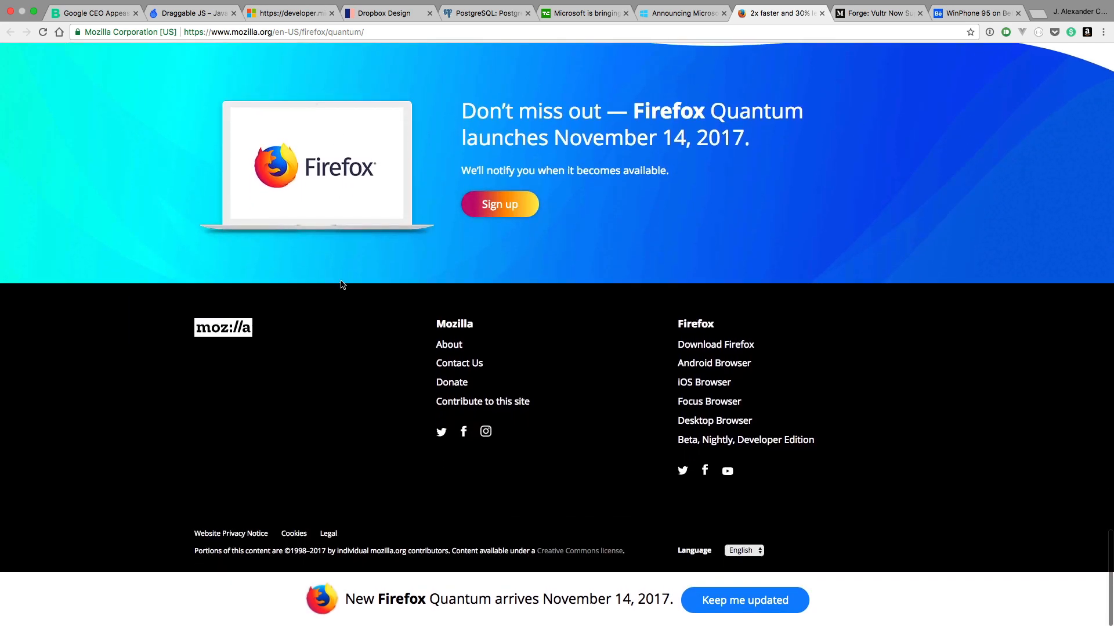
{"action": "scroll", "scroll_direction": "up", "scroll_amount": 3}
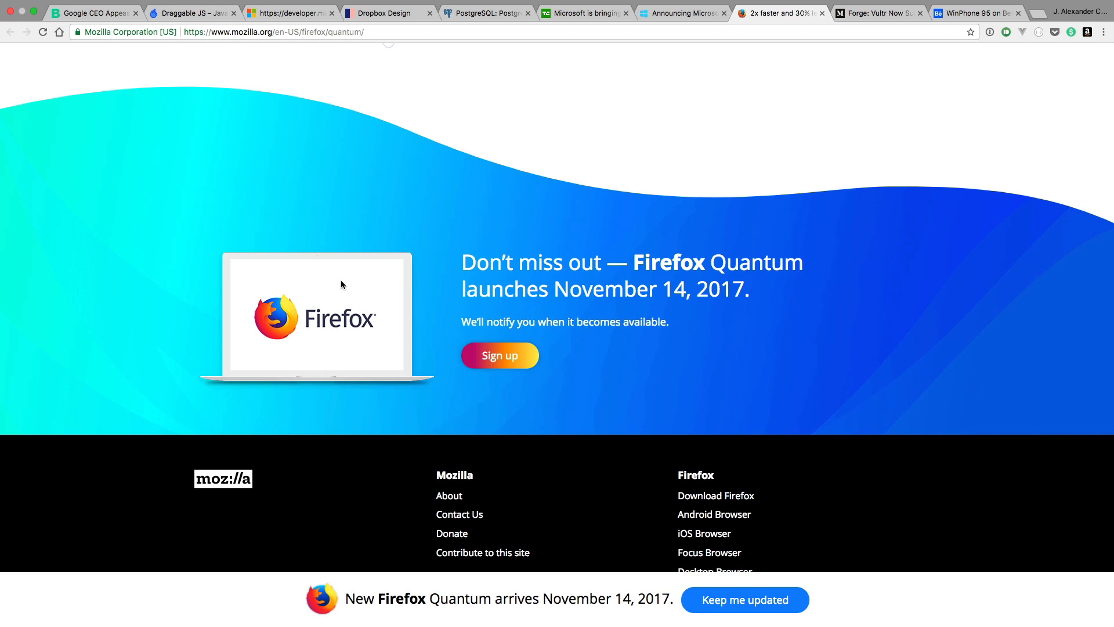
- Open the Quantum launch email sign-up popup and dismiss it, returning to the page top
{"action": "left_click", "coordinate": [499, 355]}
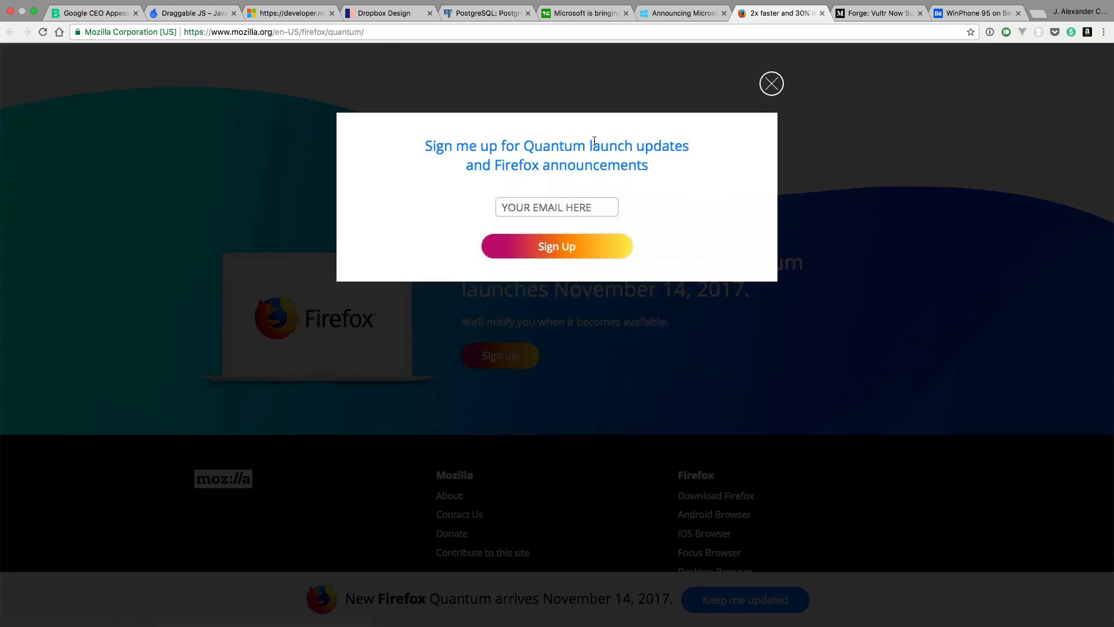
{"action": "left_click", "coordinate": [771, 83]}
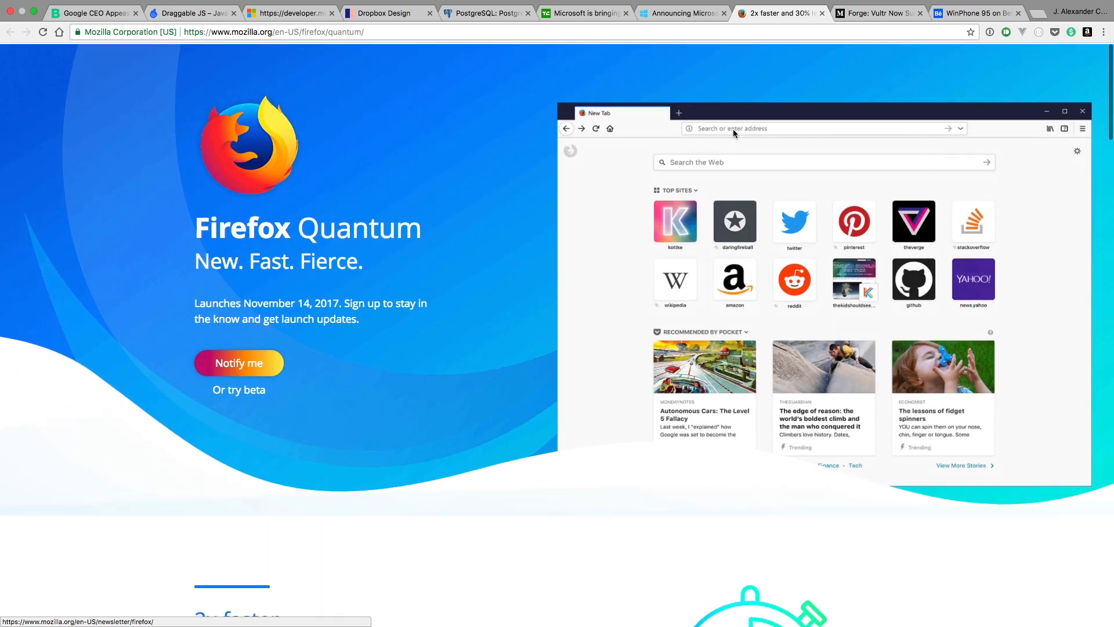
{"action": "mouse_move", "coordinate": [396, 386]}
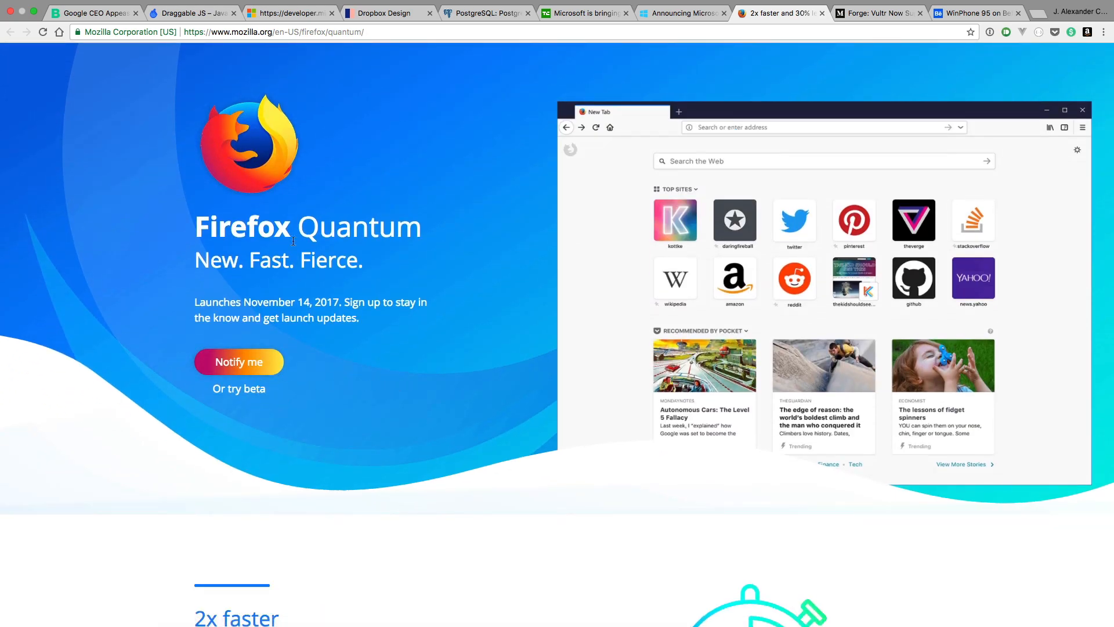
- Scroll down the Firefox Quantum page through its feature sections to the design carousel
{"action": "scroll", "scroll_direction": "down", "scroll_amount": 3}
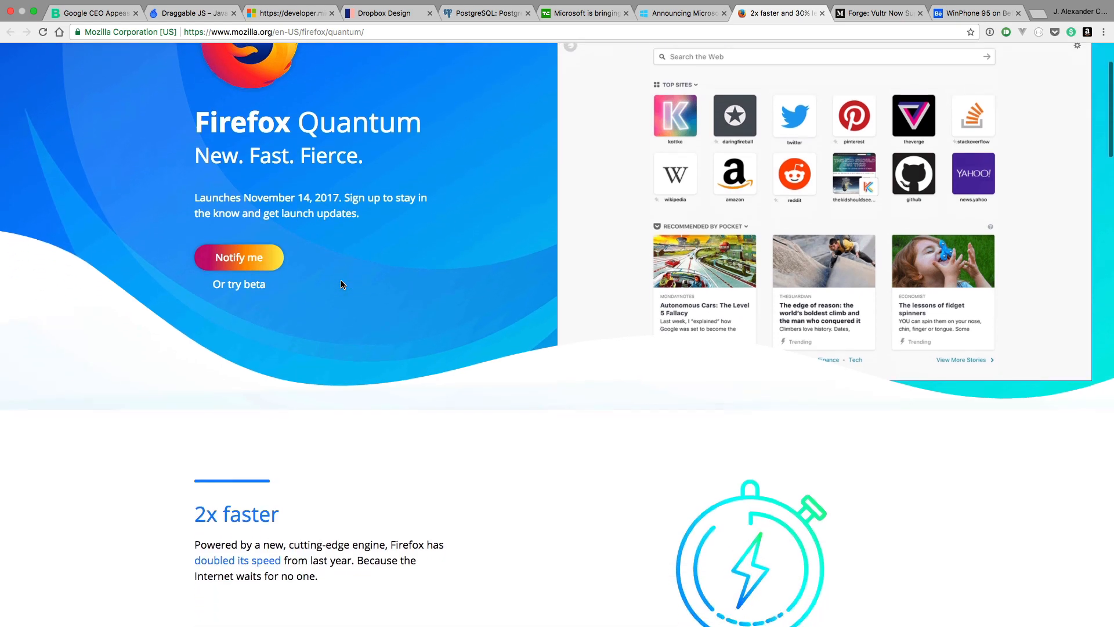
{"action": "scroll", "scroll_direction": "down", "scroll_amount": 3}
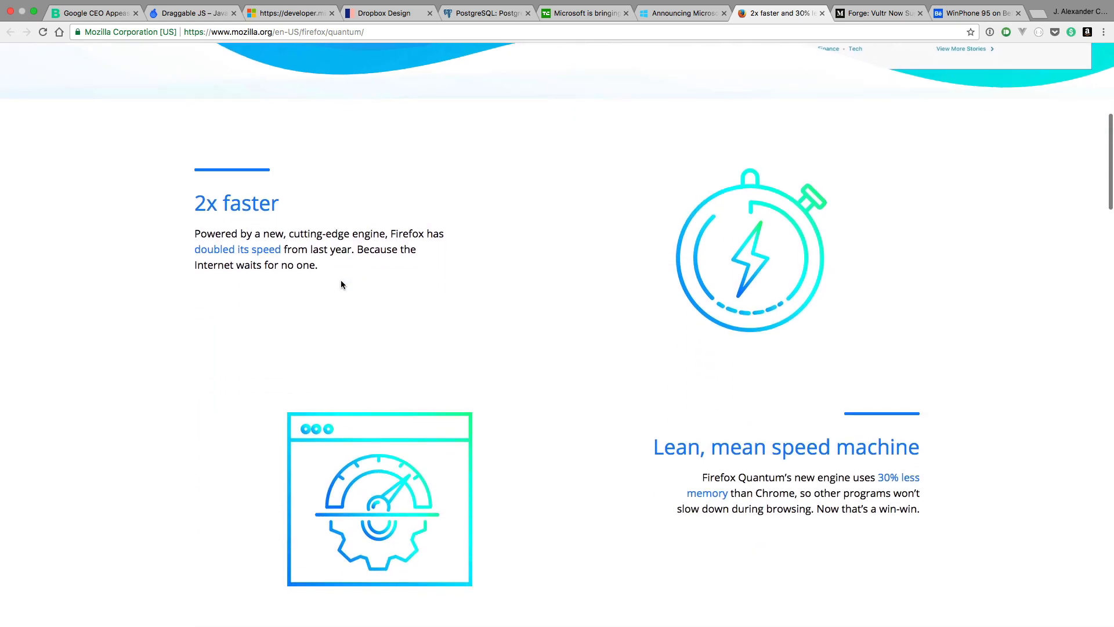
{"action": "scroll", "scroll_direction": "down", "scroll_amount": 3}
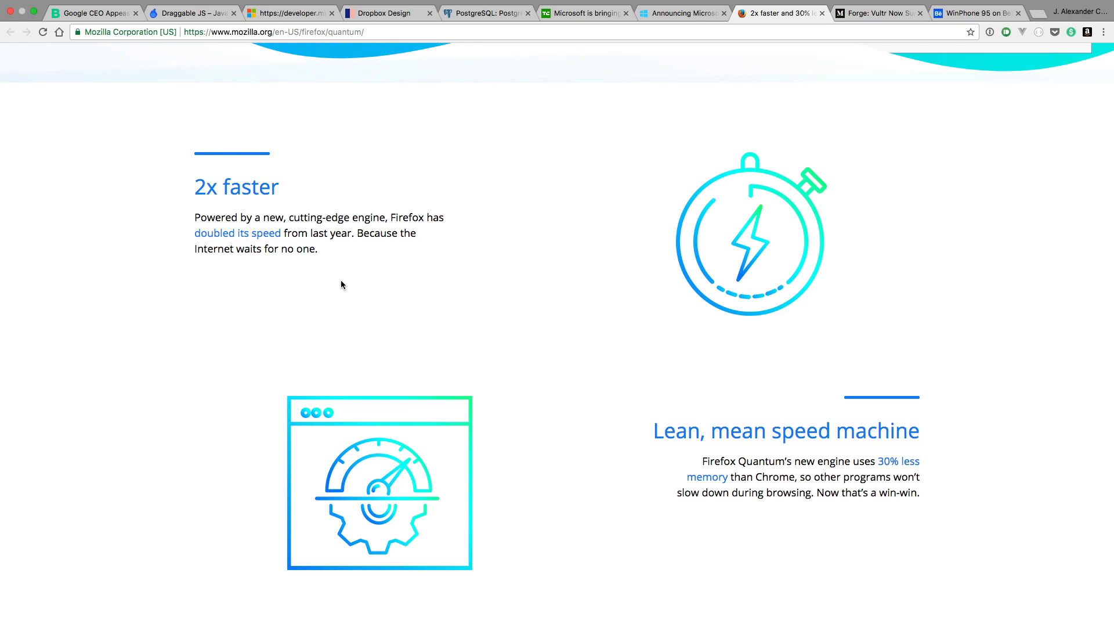
{"action": "scroll", "scroll_direction": "down", "scroll_amount": 3}
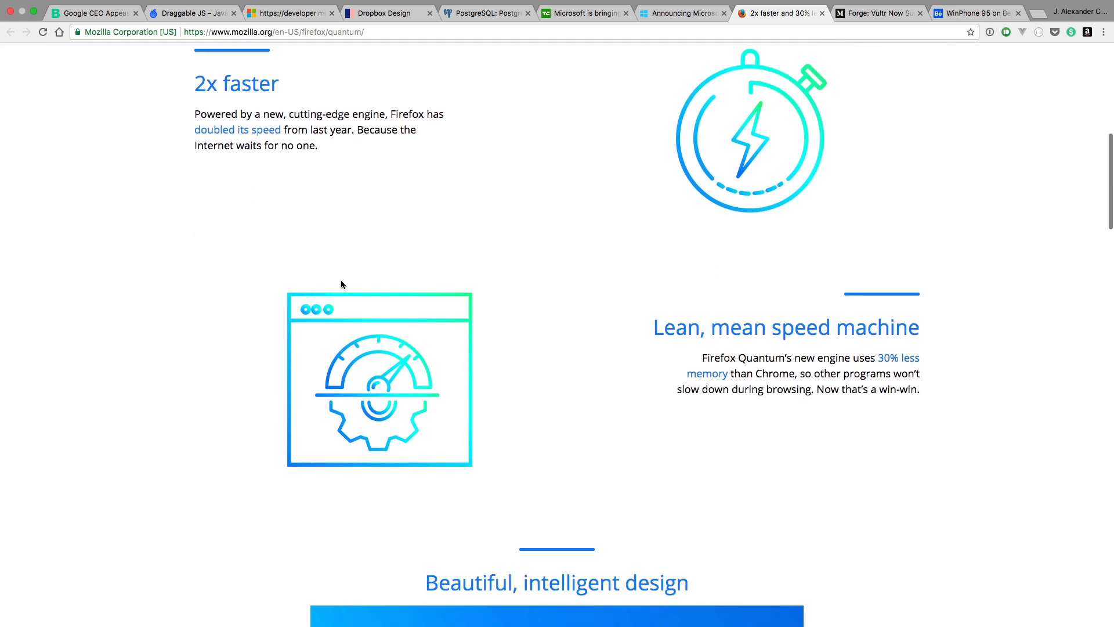
{"action": "scroll", "scroll_direction": "down", "scroll_amount": 3}
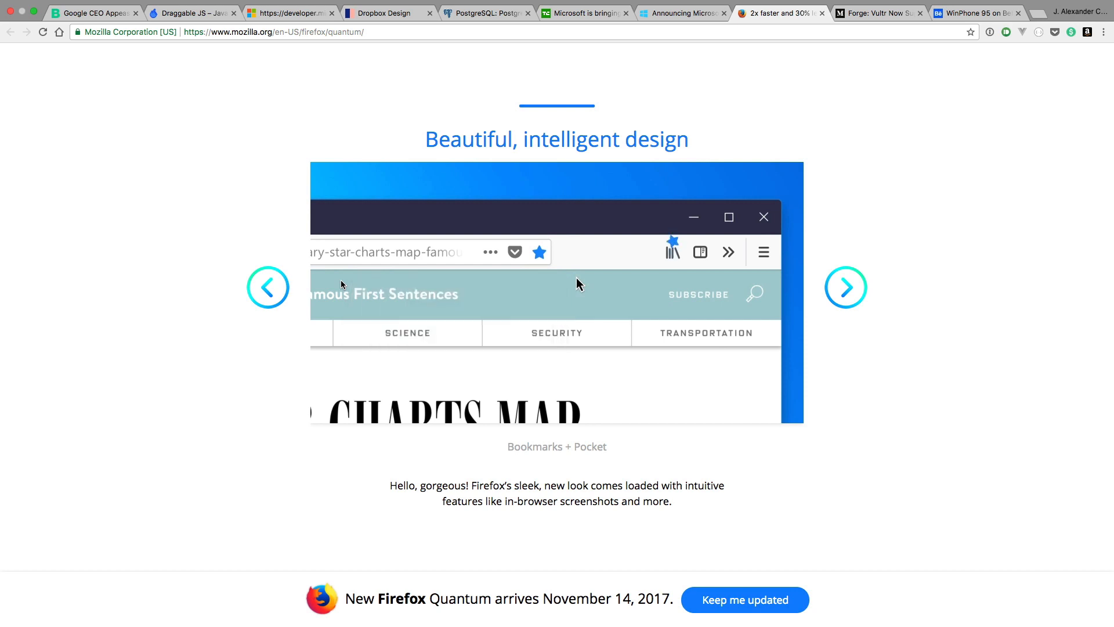
{"action": "left_click", "coordinate": [515, 252]}
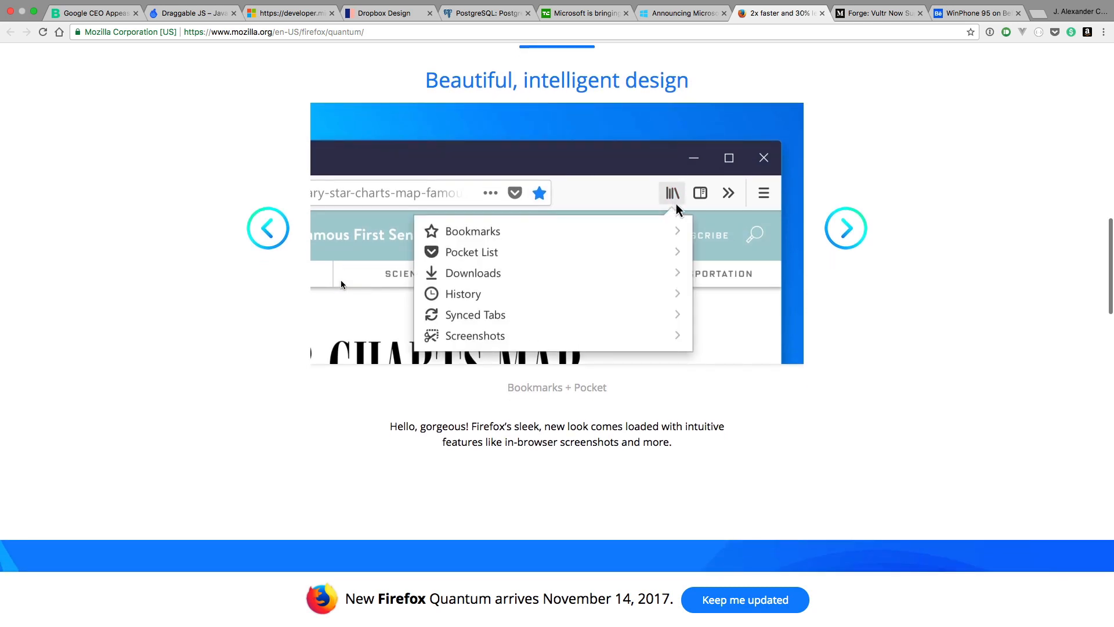
- Continue down past the privacy and Mozilla sections to the closing sign-up banner and footer
{"action": "scroll", "scroll_direction": "down", "scroll_amount": 3}
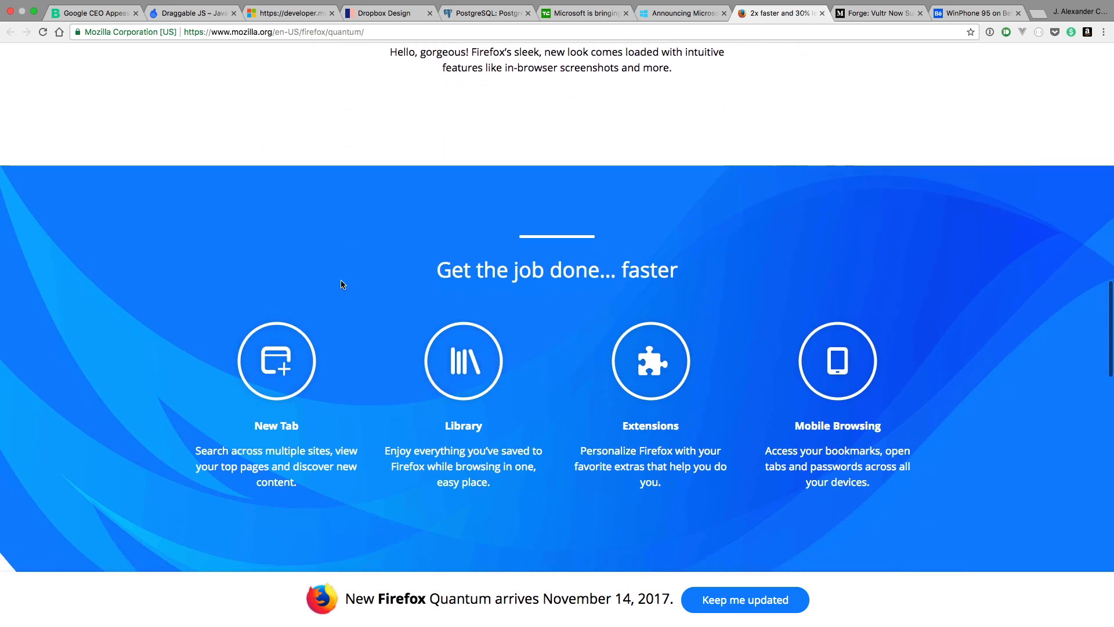
{"action": "scroll", "scroll_direction": "down", "scroll_amount": 3}
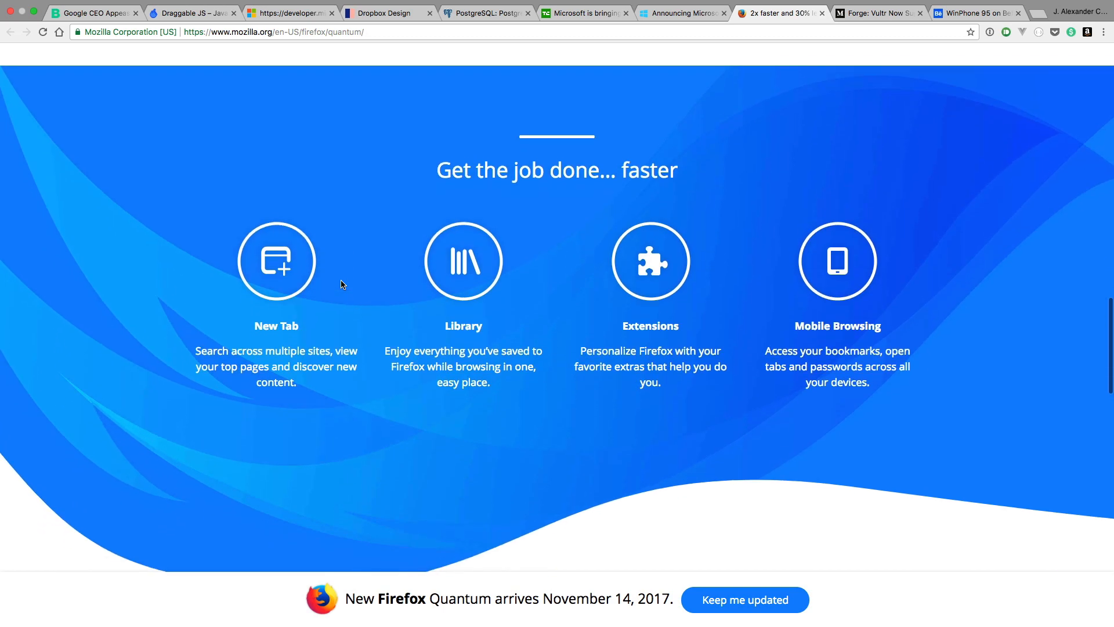
{"action": "scroll", "scroll_direction": "down", "scroll_amount": 3}
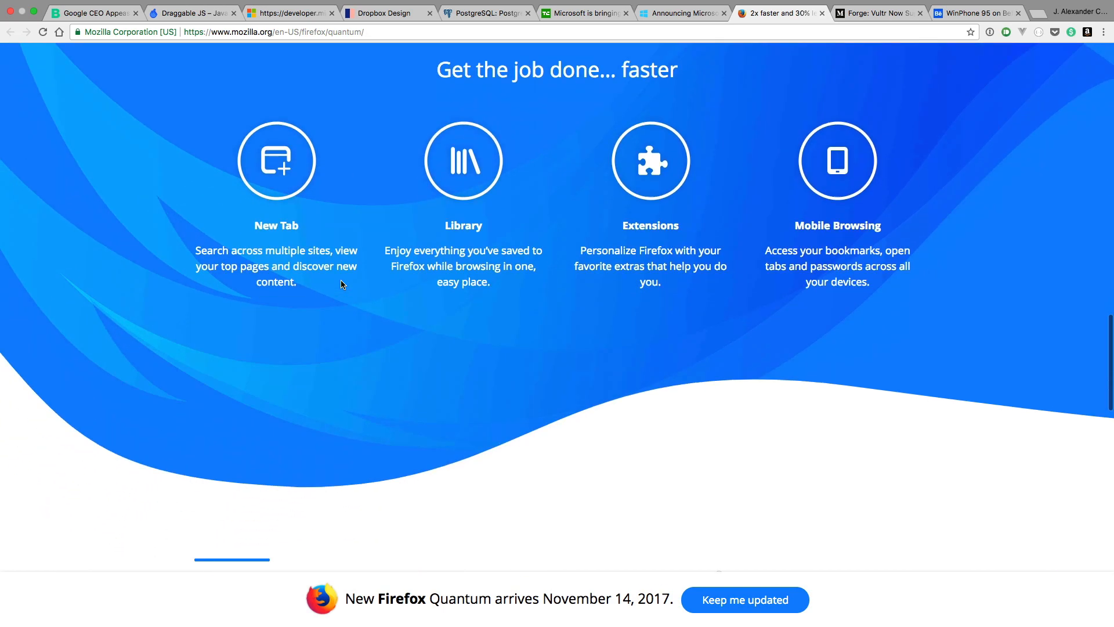
{"action": "scroll", "scroll_direction": "down", "scroll_amount": 3}
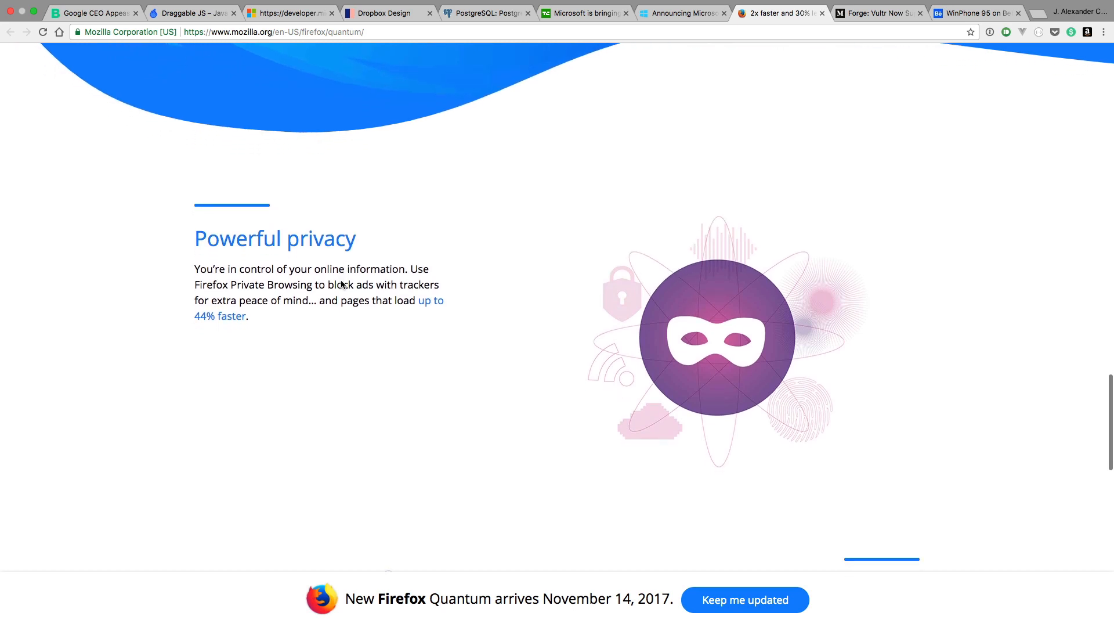
{"action": "scroll", "scroll_direction": "down", "scroll_amount": 3}
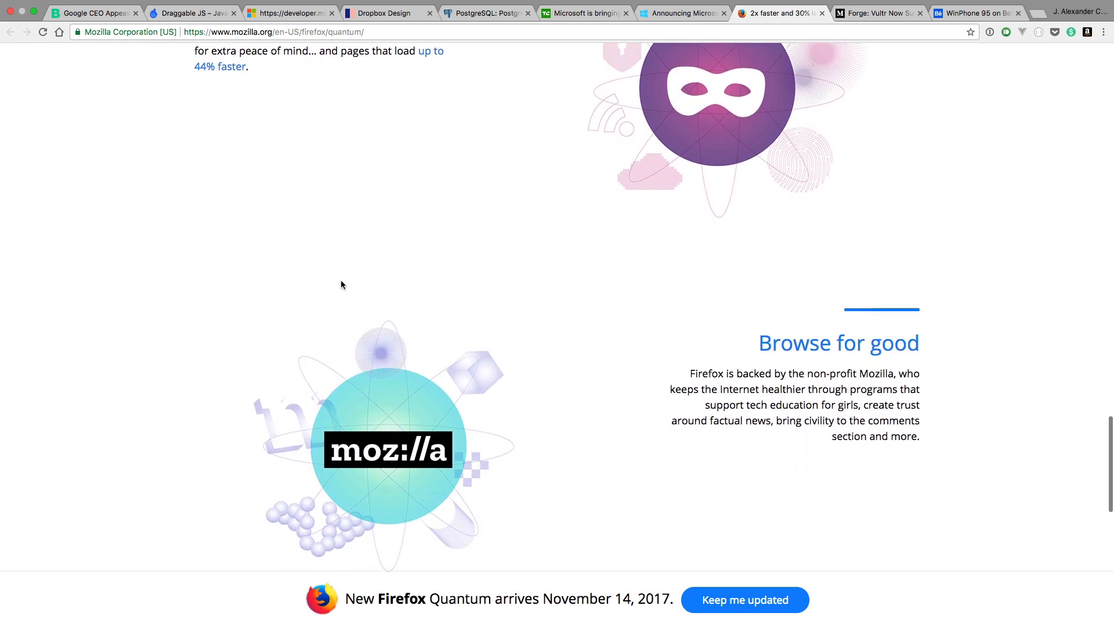
{"action": "scroll", "scroll_direction": "down", "scroll_amount": 3}
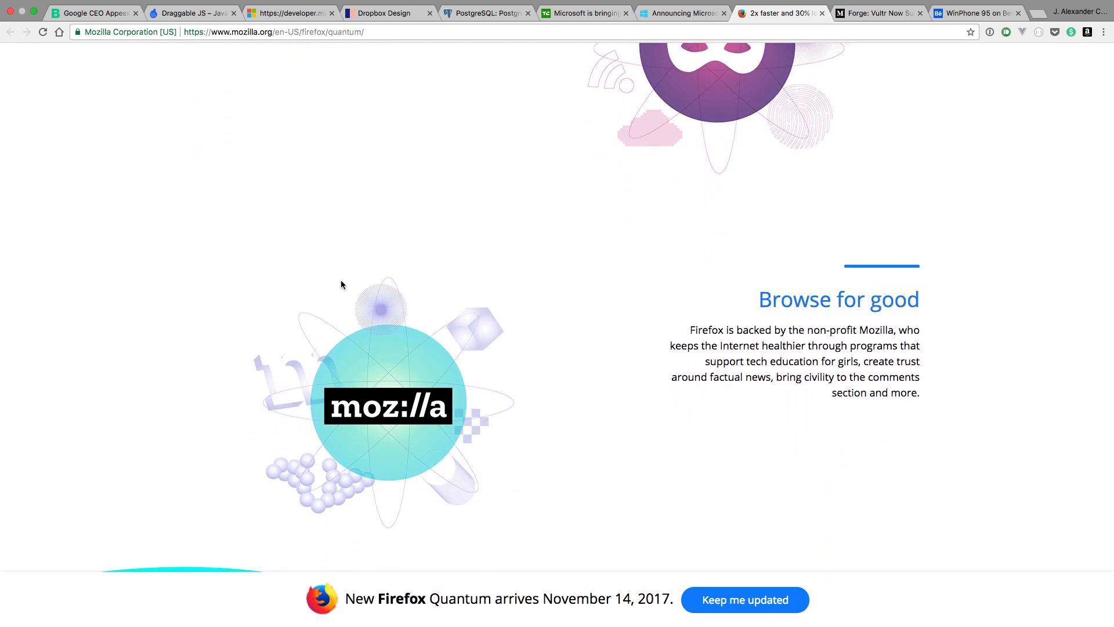
{"action": "scroll", "scroll_direction": "down", "scroll_amount": 3}
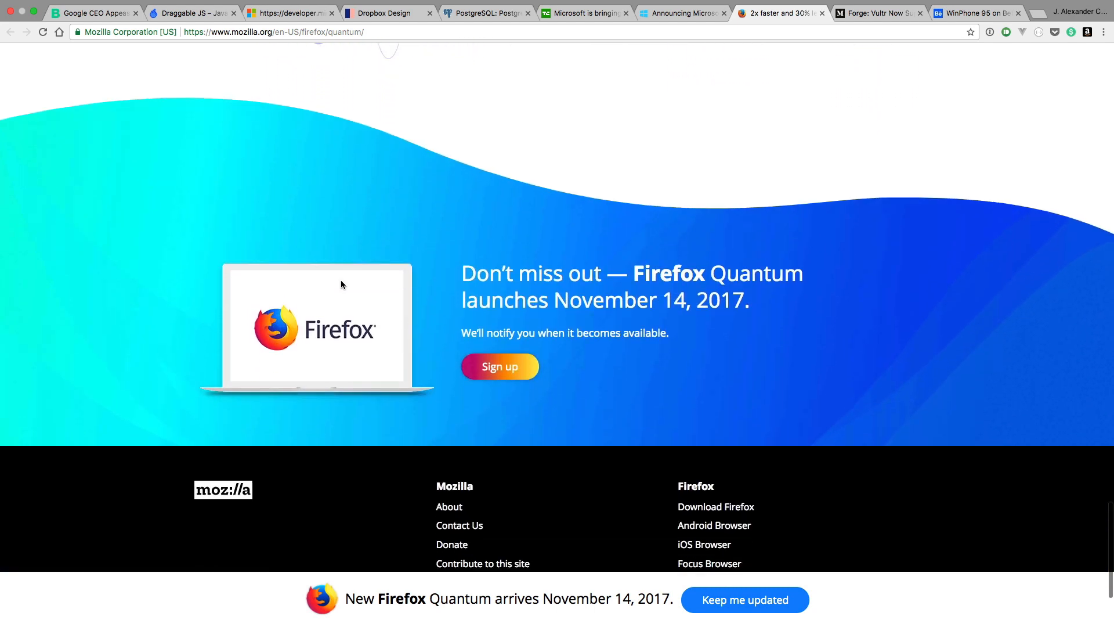
{"action": "scroll", "scroll_direction": "down", "scroll_amount": 3}
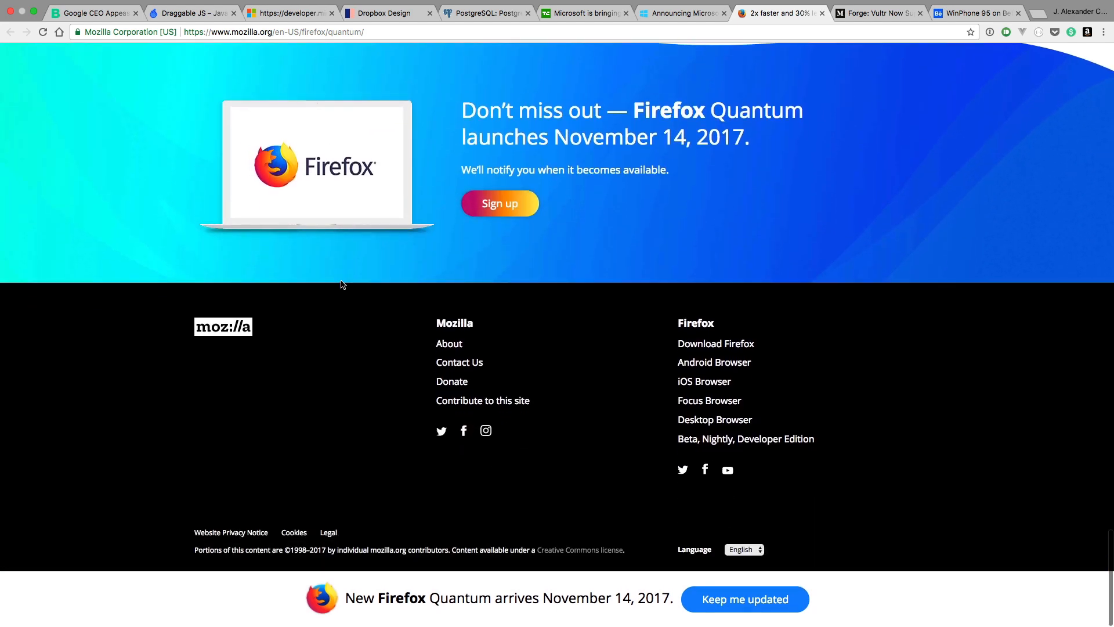
{"action": "scroll", "scroll_direction": "down", "scroll_amount": 3}
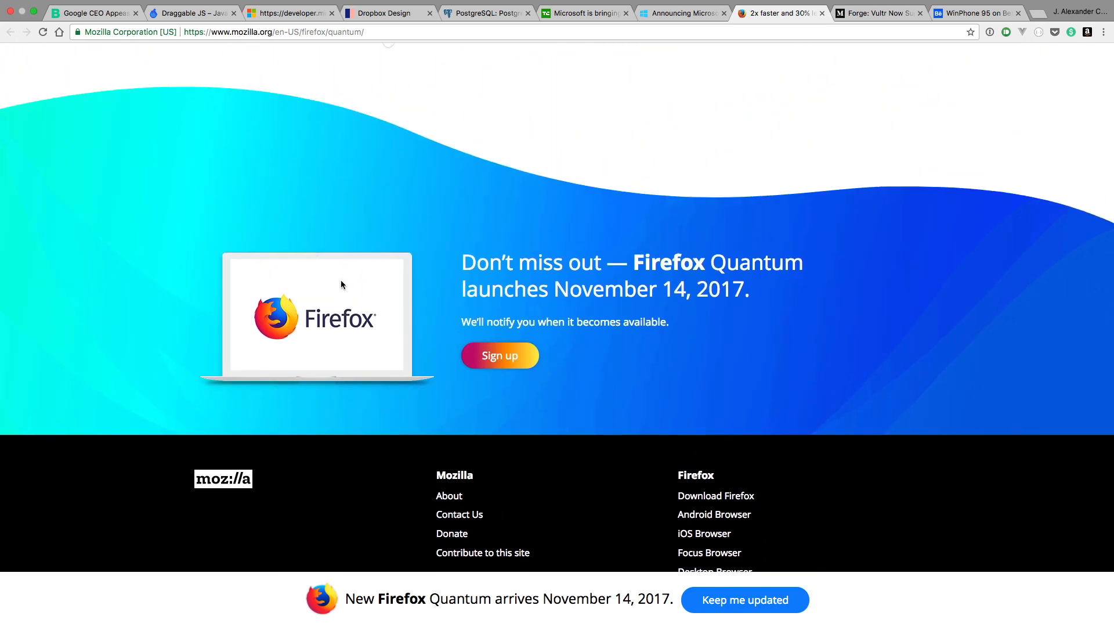
- Open the Quantum launch email sign-up form from the 'Don't miss out' banner
{"action": "left_click", "coordinate": [499, 355]}
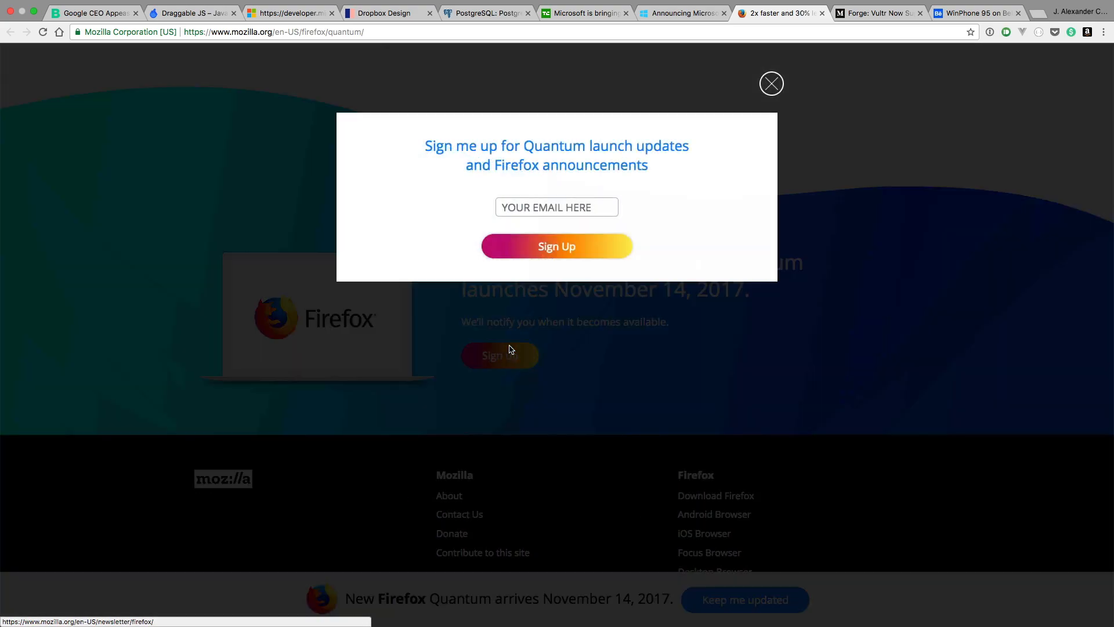
{"action": "mouse_move", "coordinate": [779, 87]}
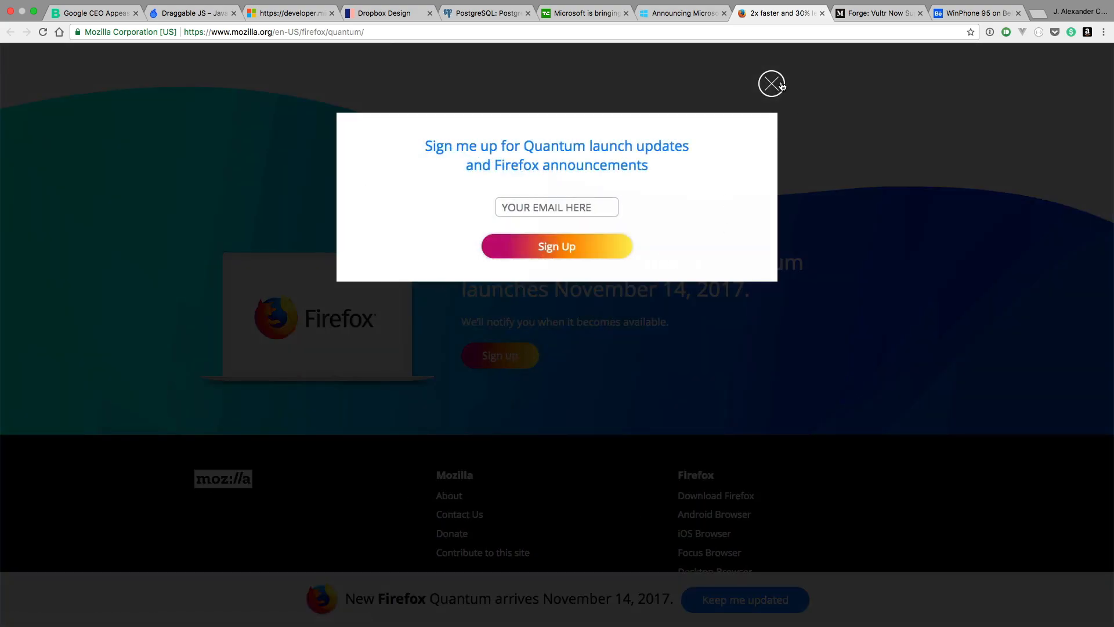